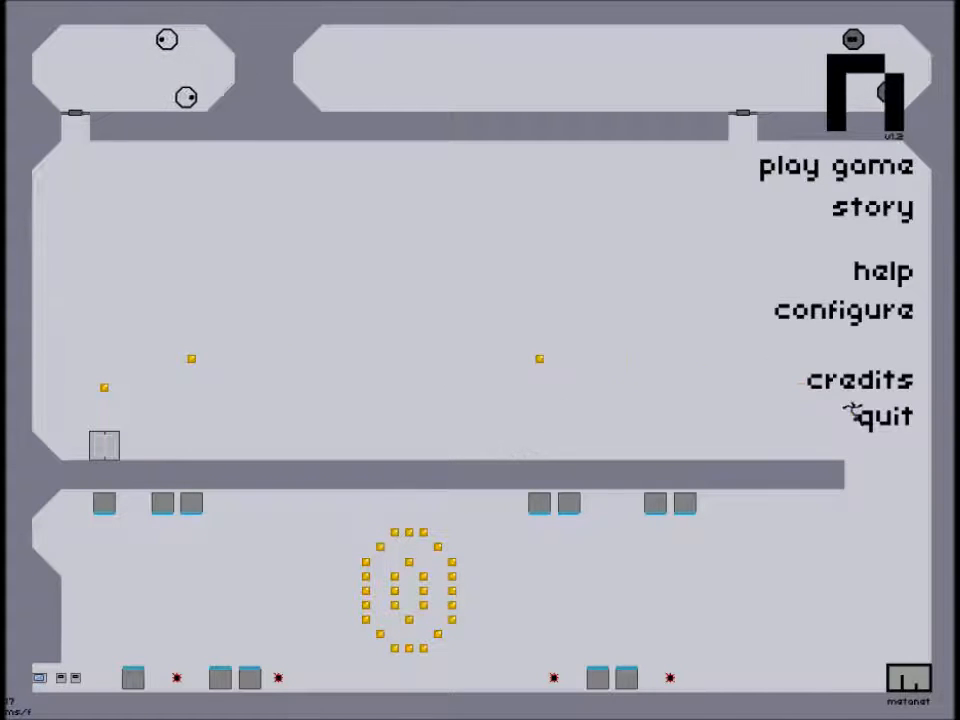
# - Choose 'play game' from the main menu to reach episode selection
pyautogui.click(835, 165)
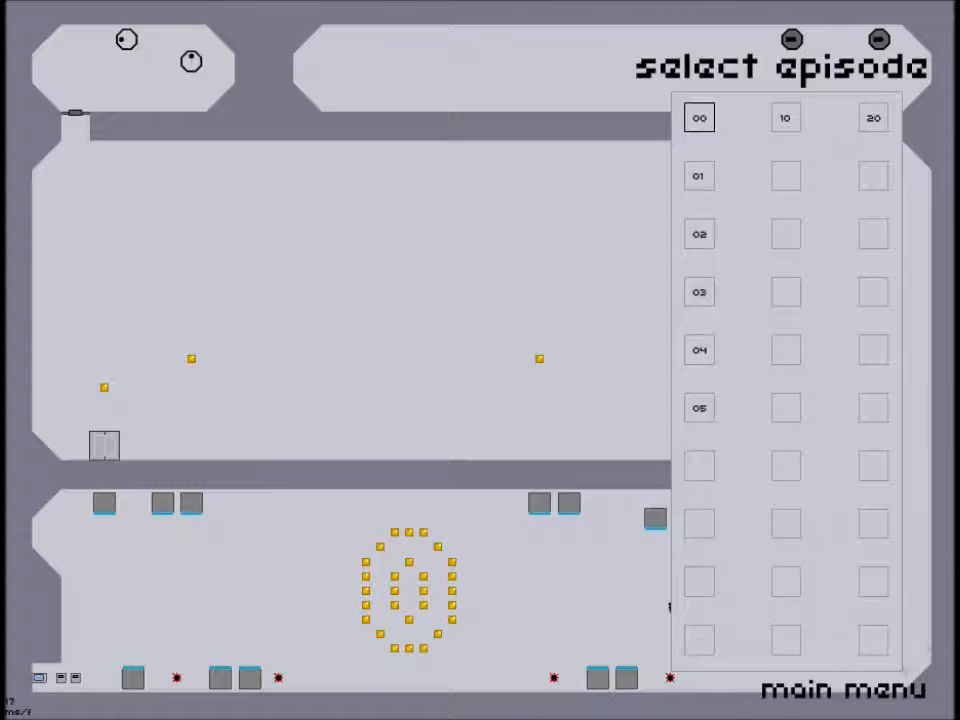
# - Start episode 00 and play through to Level 1, 'cloud city', complete
pyautogui.click(698, 117)
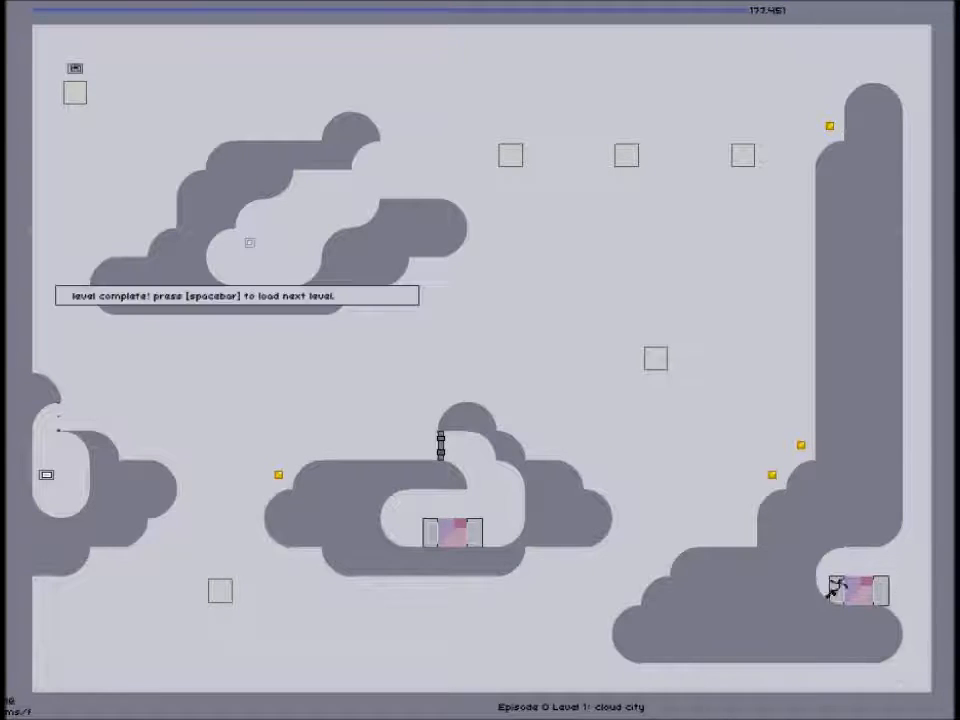
# - Load the next level and play through to Level 4, 'lockness', complete
pyautogui.press('space')
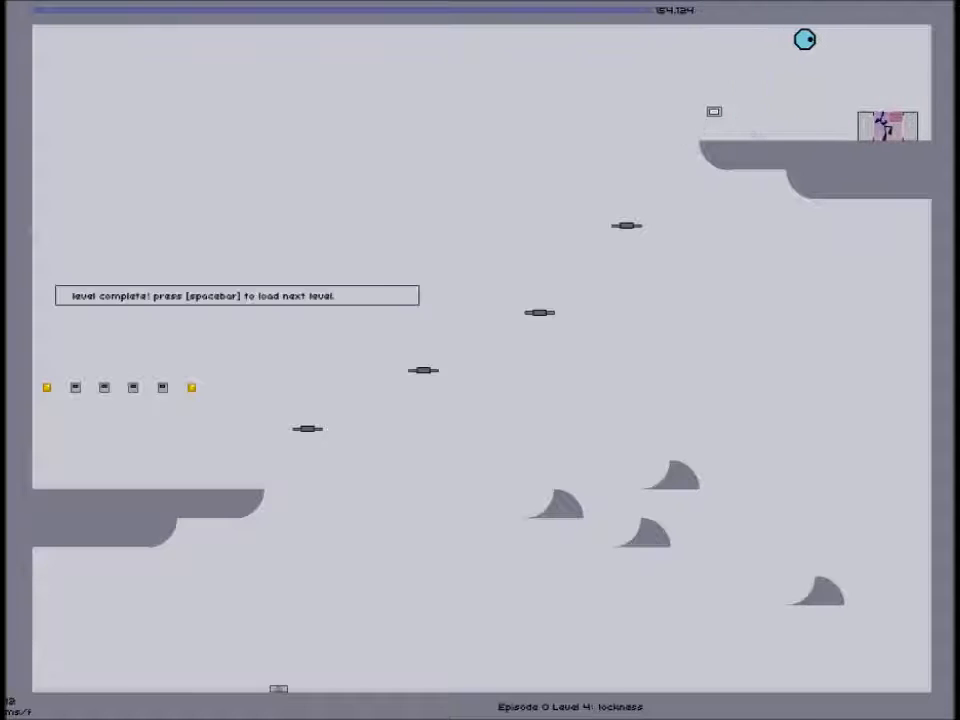
# - Load Episode 1 Level 0, 'cavern', and reach its exit door
pyautogui.press('space')
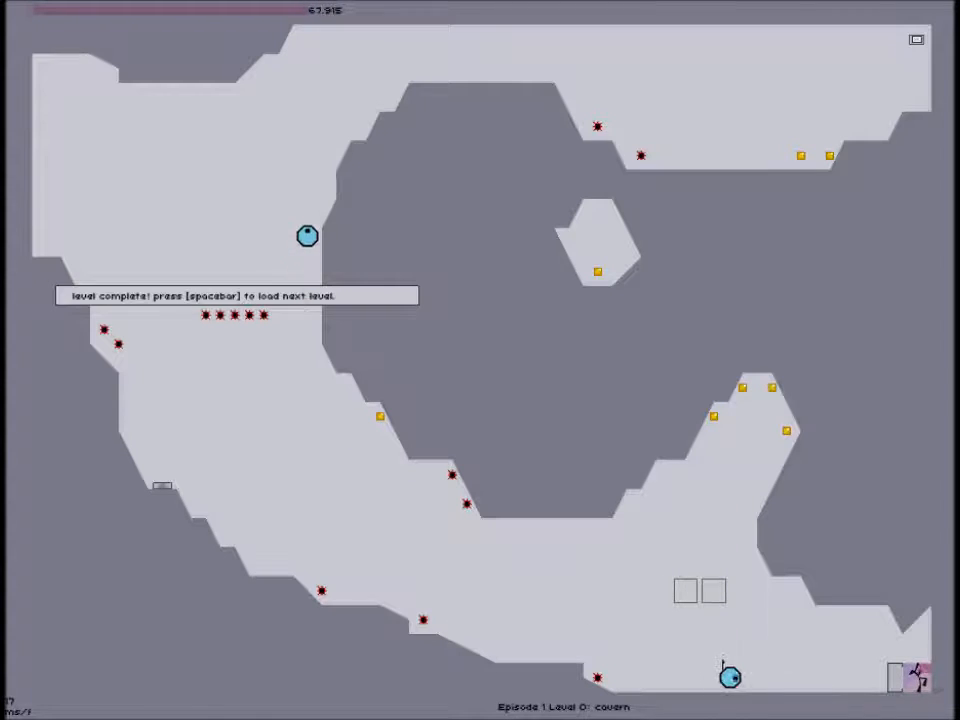
pyautogui.press('space')
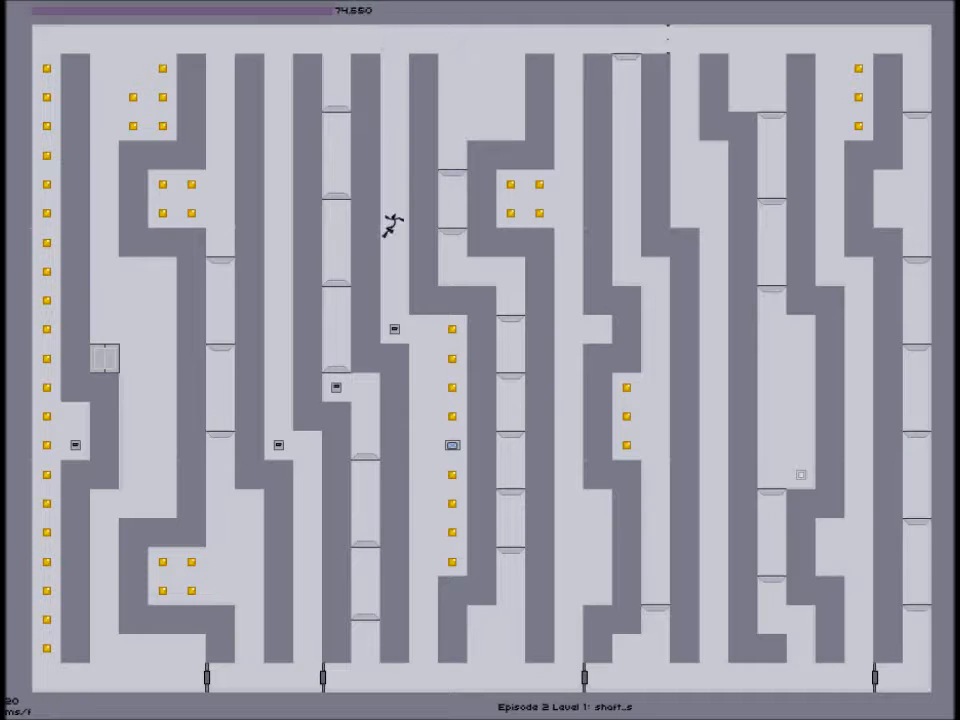
pyautogui.press('Down')
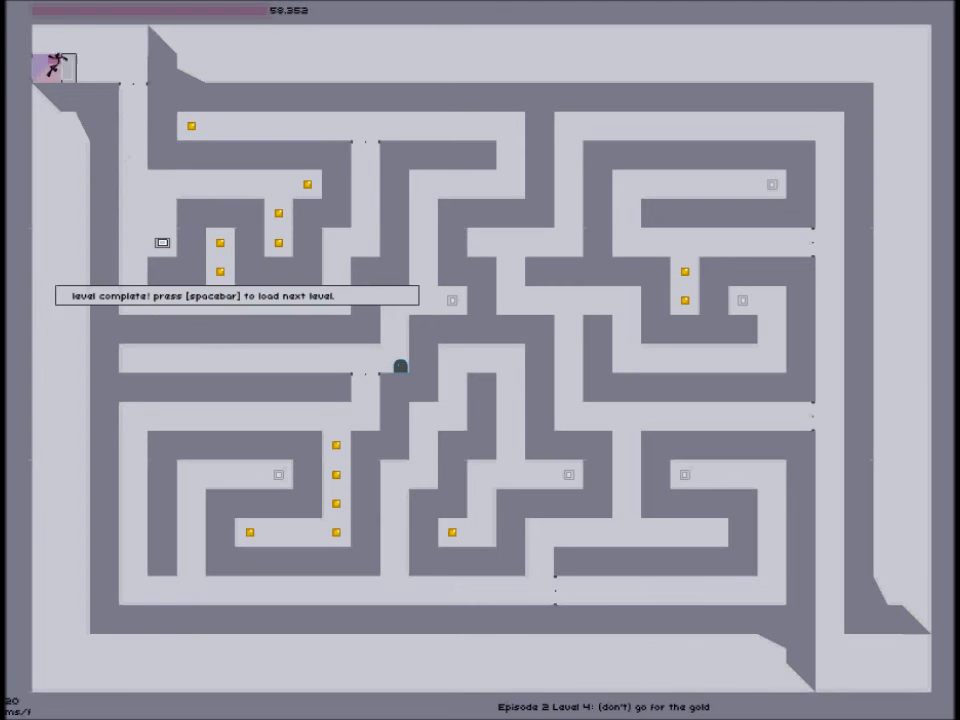
# - Dismiss the maze level-complete prompt to reach the Episode 2 complete screen
pyautogui.press('space')
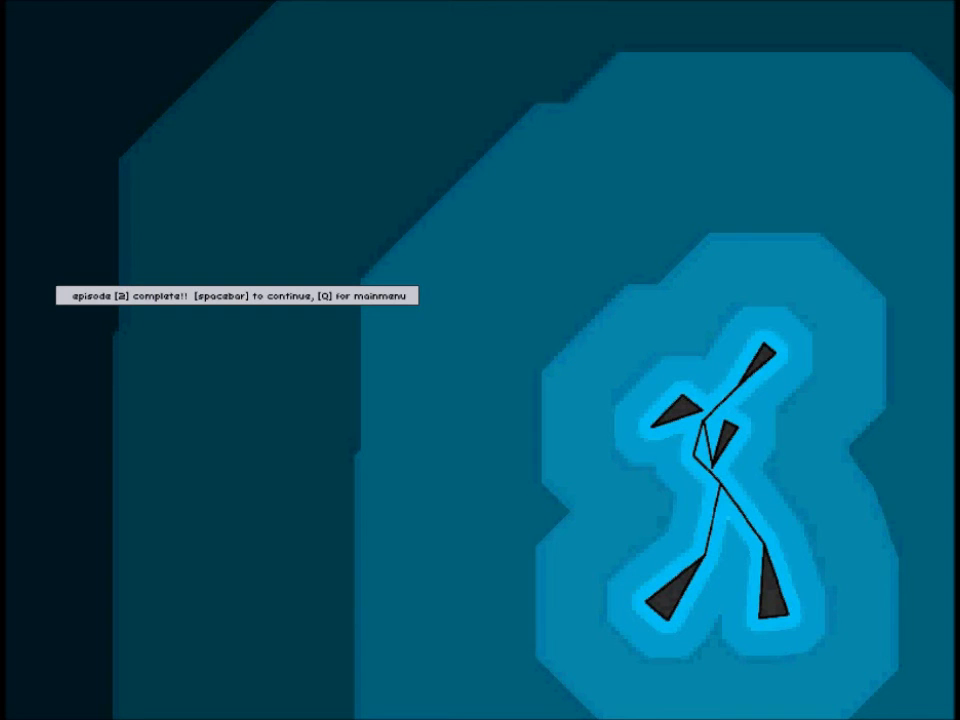